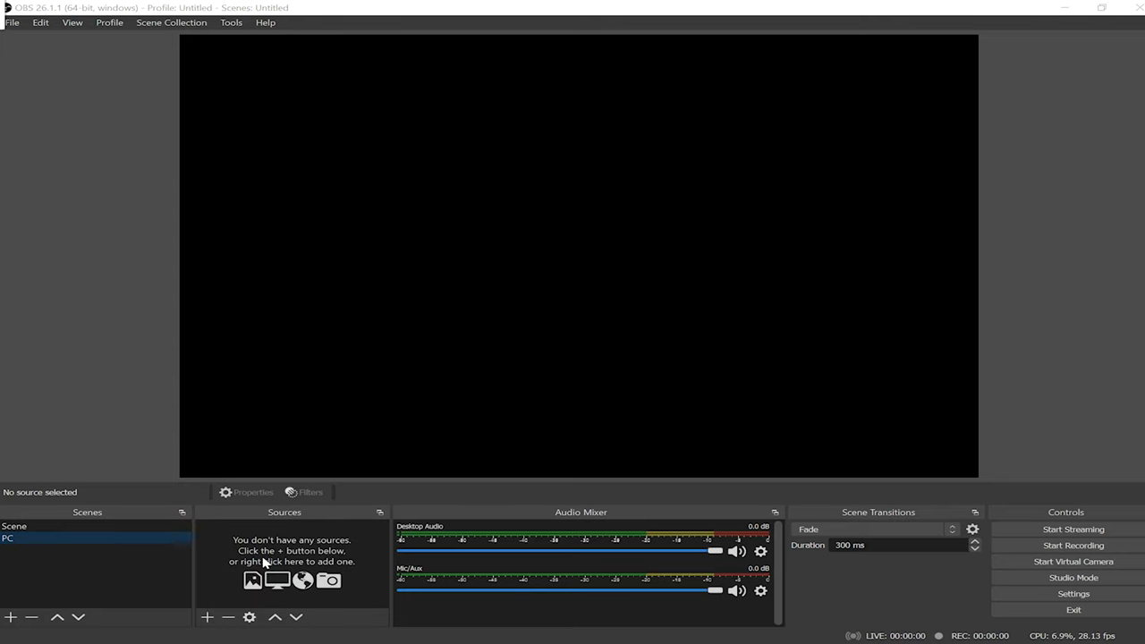
Begin adding a Video Capture Device source named HDMI to the PC scene
{"action": "left_click", "coordinate": [254, 580]}
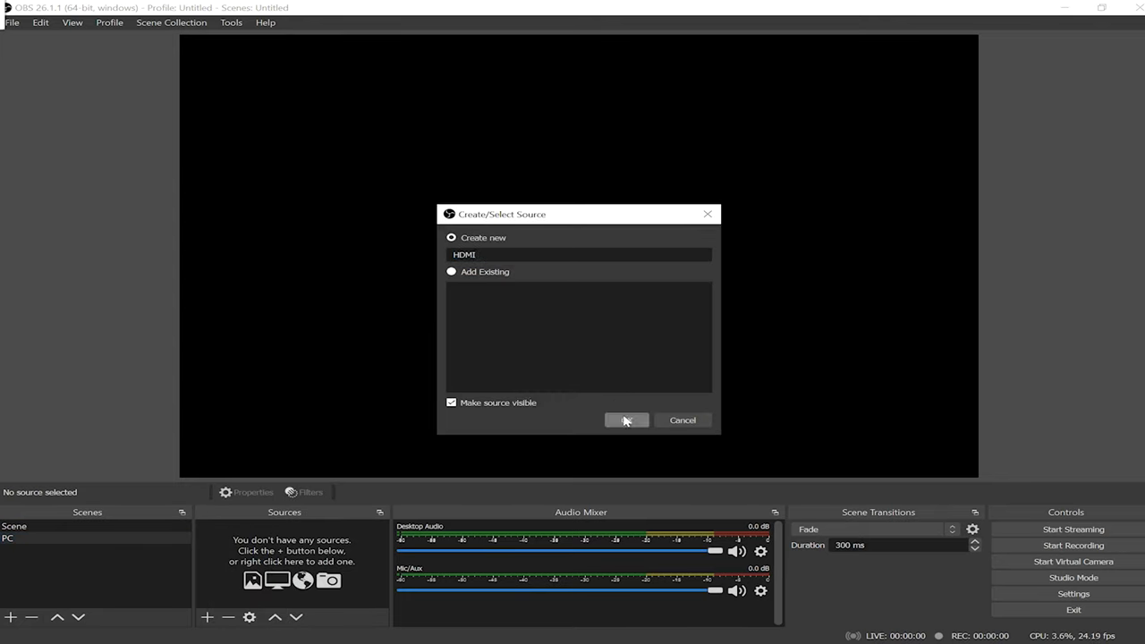
Create the HDMI source capturing the FY HD Video device at Device Default resolution
{"action": "left_click", "coordinate": [627, 421]}
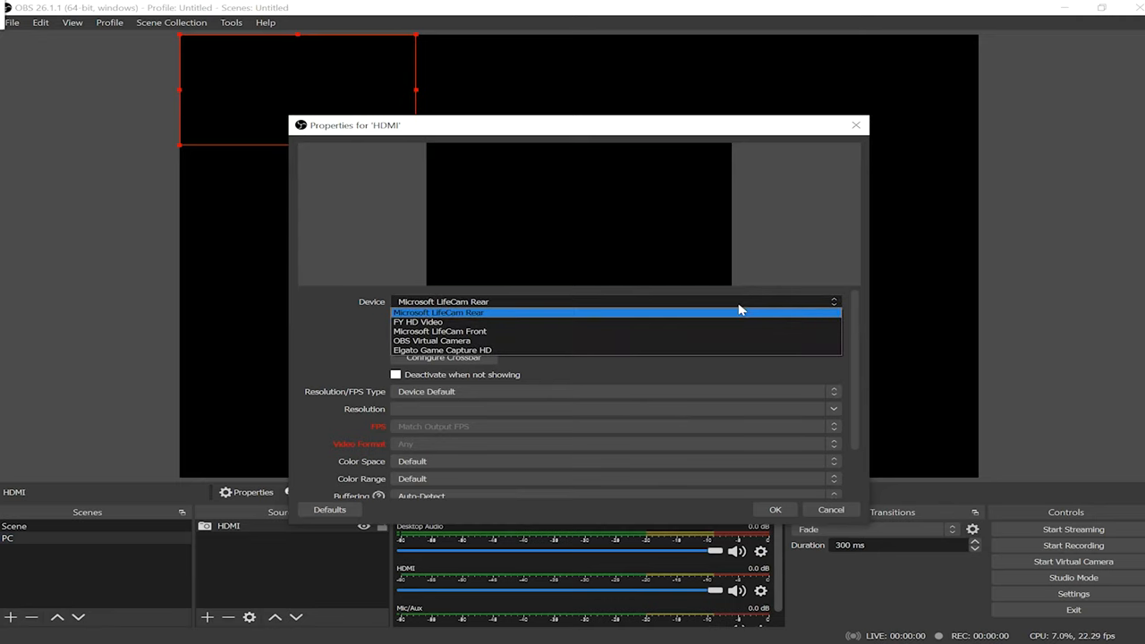
{"action": "mouse_move", "coordinate": [643, 322]}
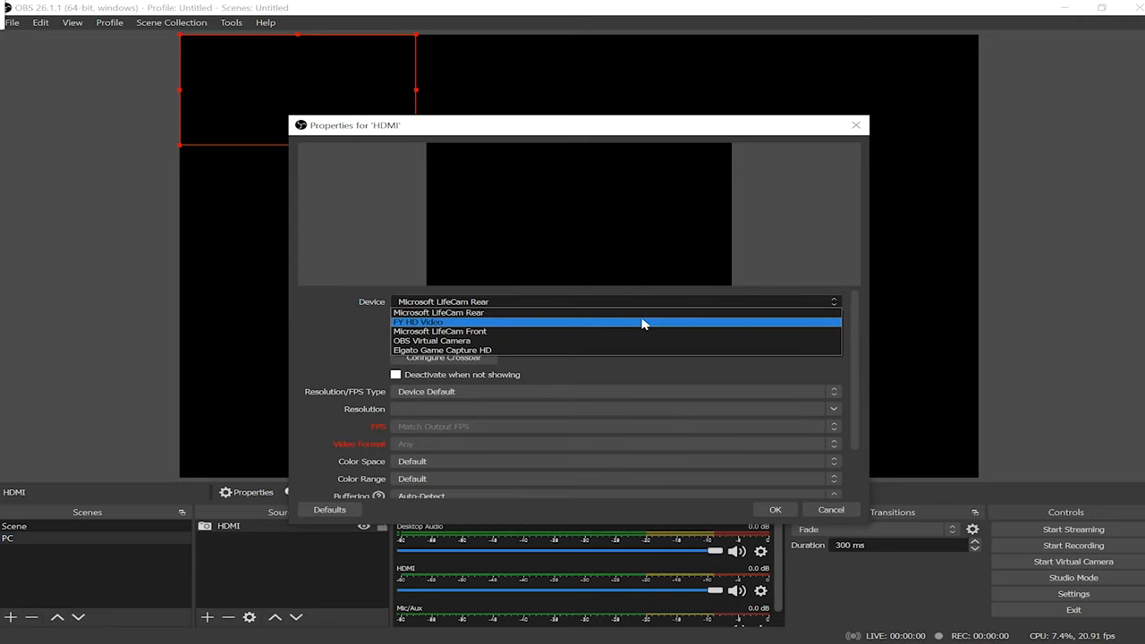
{"action": "left_click", "coordinate": [419, 323]}
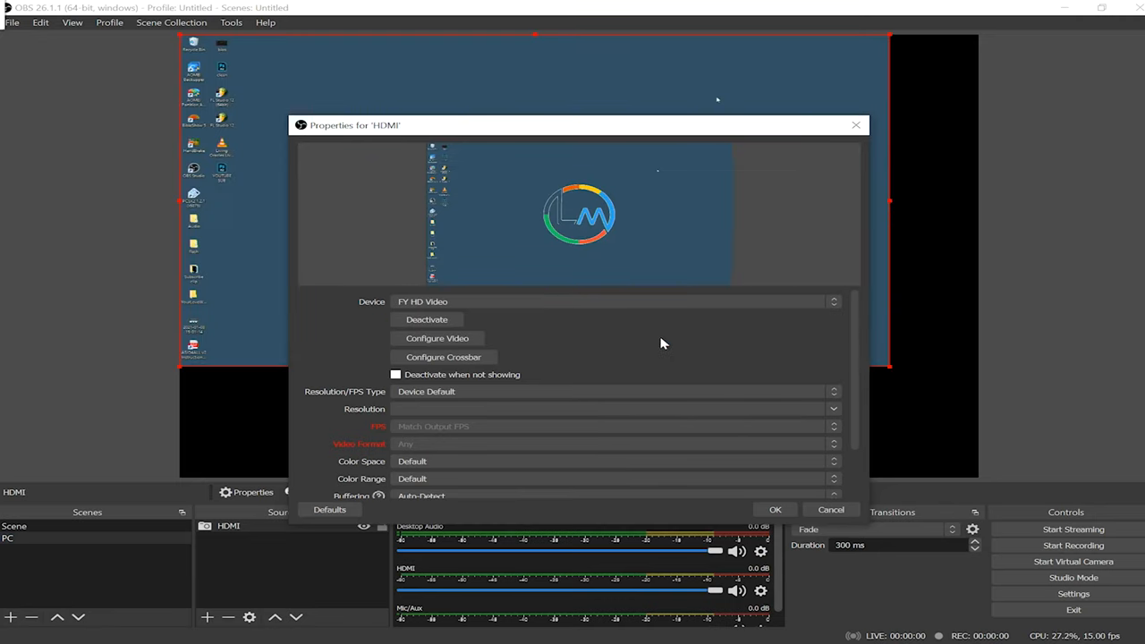
{"action": "left_click", "coordinate": [612, 390]}
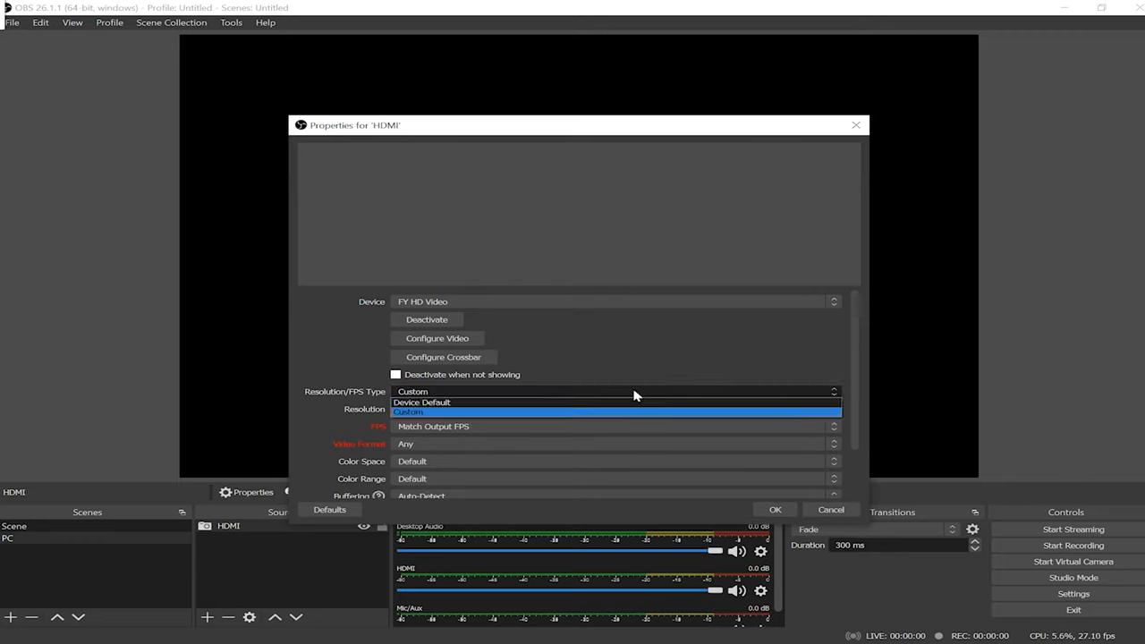
{"action": "left_click", "coordinate": [423, 401]}
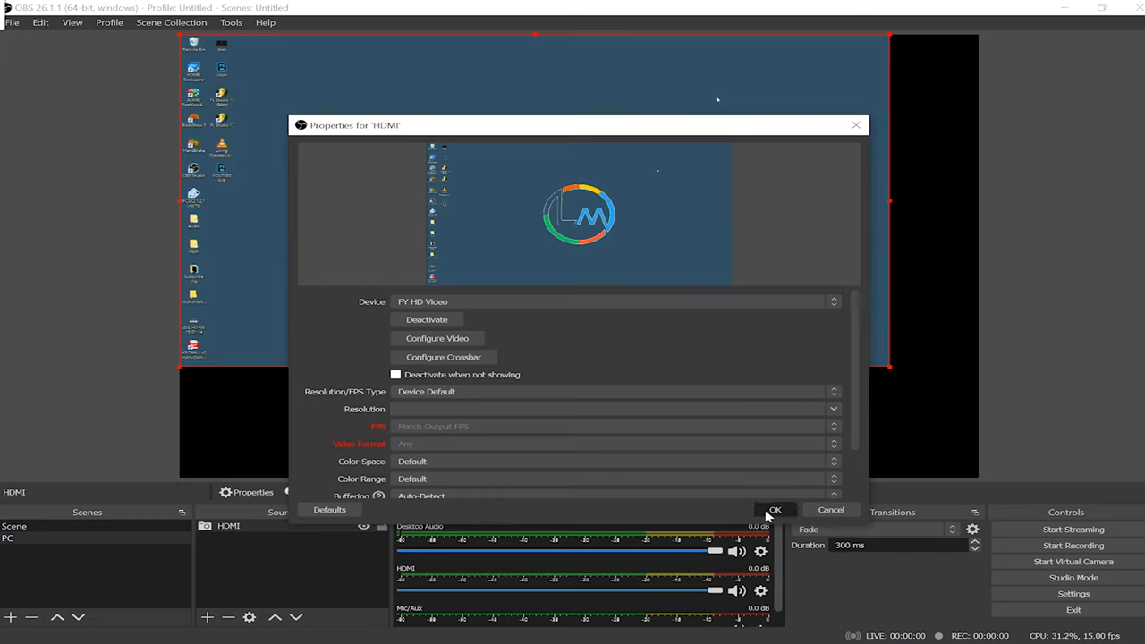
{"action": "left_click", "coordinate": [775, 508]}
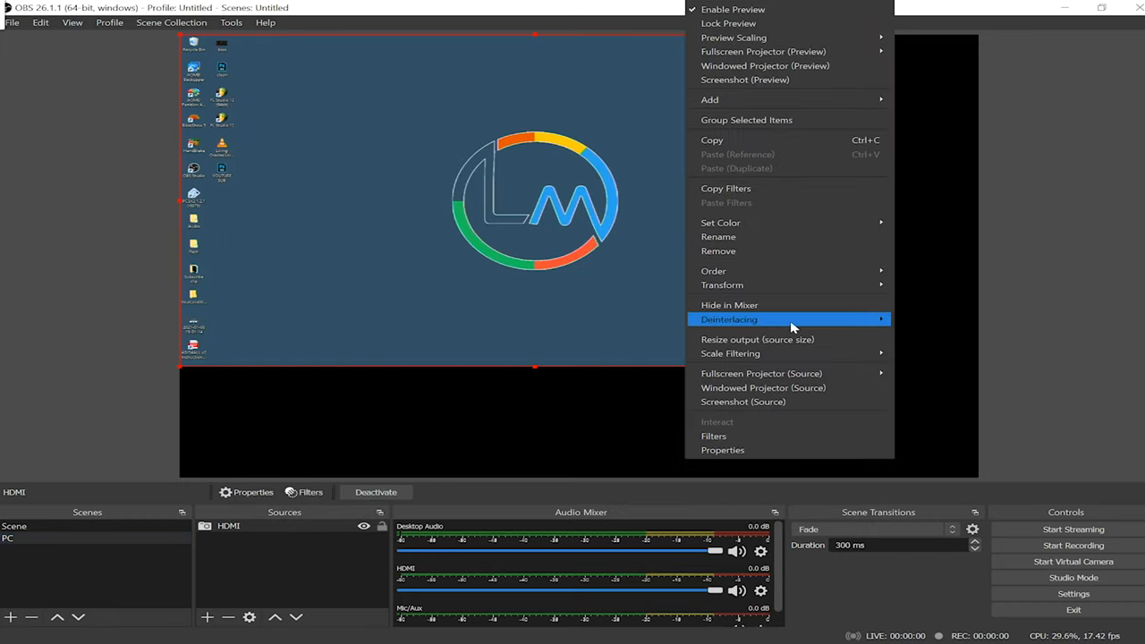
{"action": "mouse_move", "coordinate": [723, 285]}
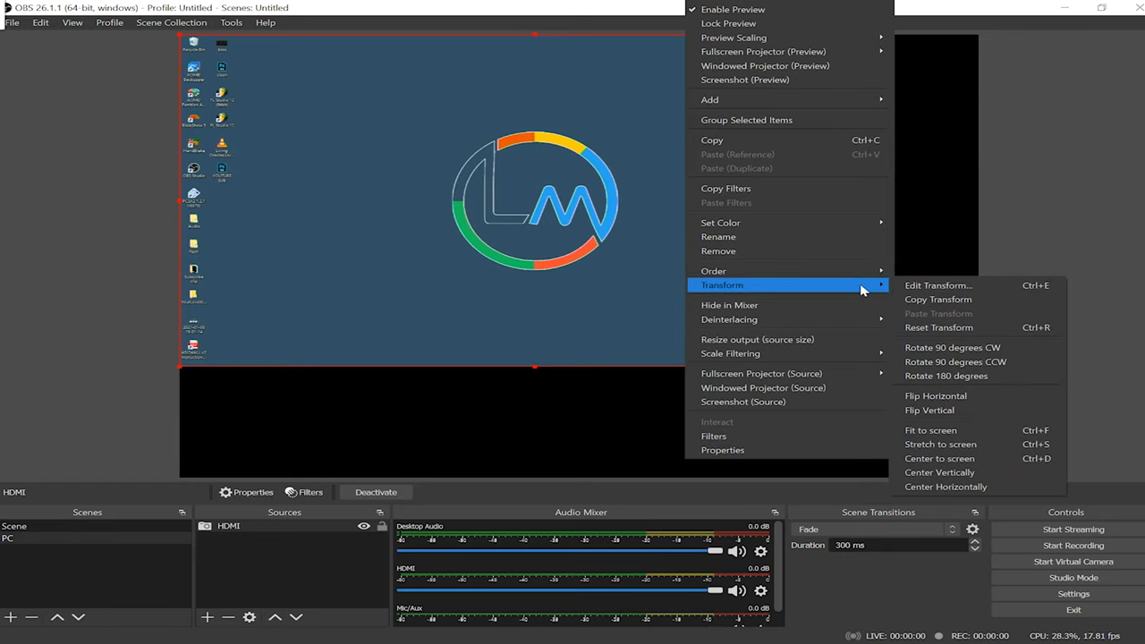
{"action": "mouse_move", "coordinate": [945, 376]}
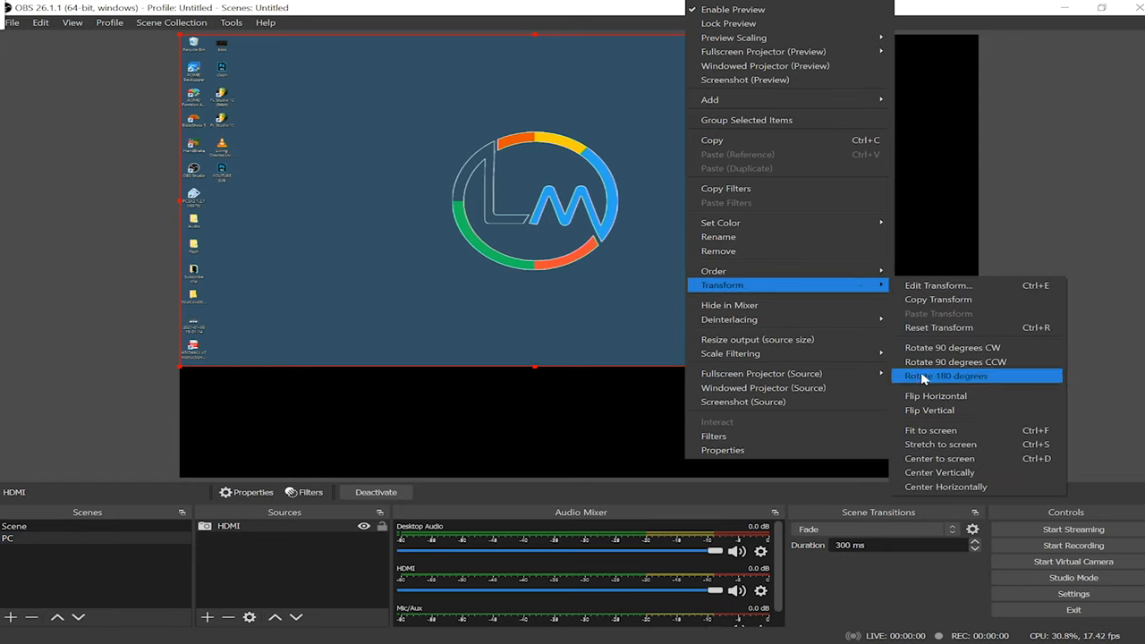
{"action": "mouse_move", "coordinate": [930, 429]}
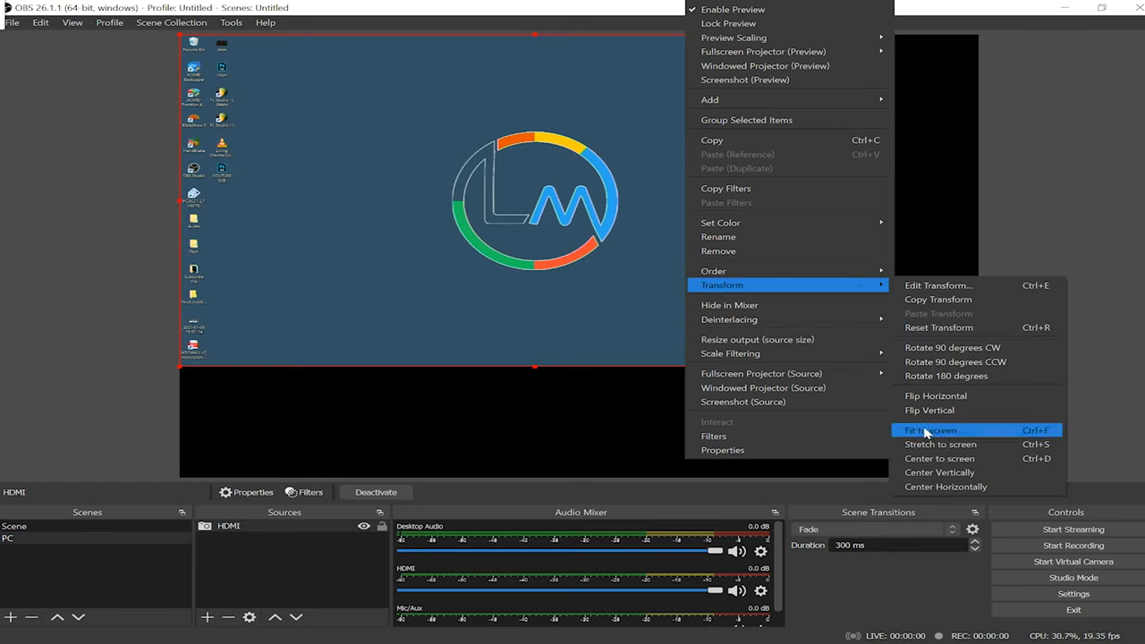
Fit the HDMI capture to the full canvas via Transform > Fit to screen
{"action": "left_click", "coordinate": [931, 430]}
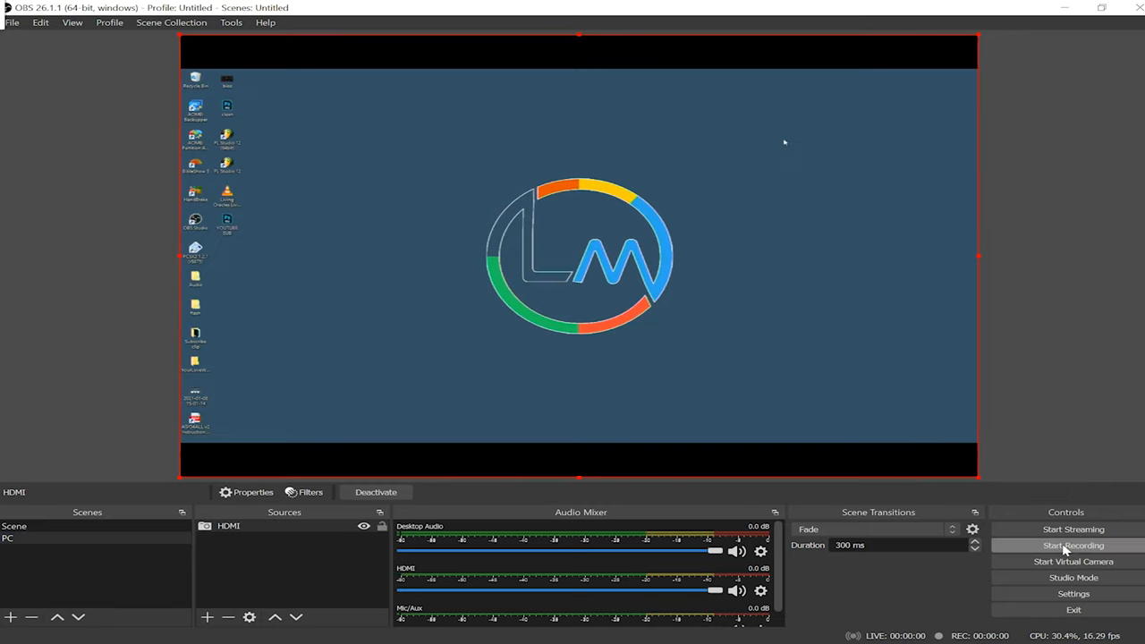
Start recording while the other PC passes through BIOS to the MSI boot screen
{"action": "left_click", "coordinate": [1074, 544]}
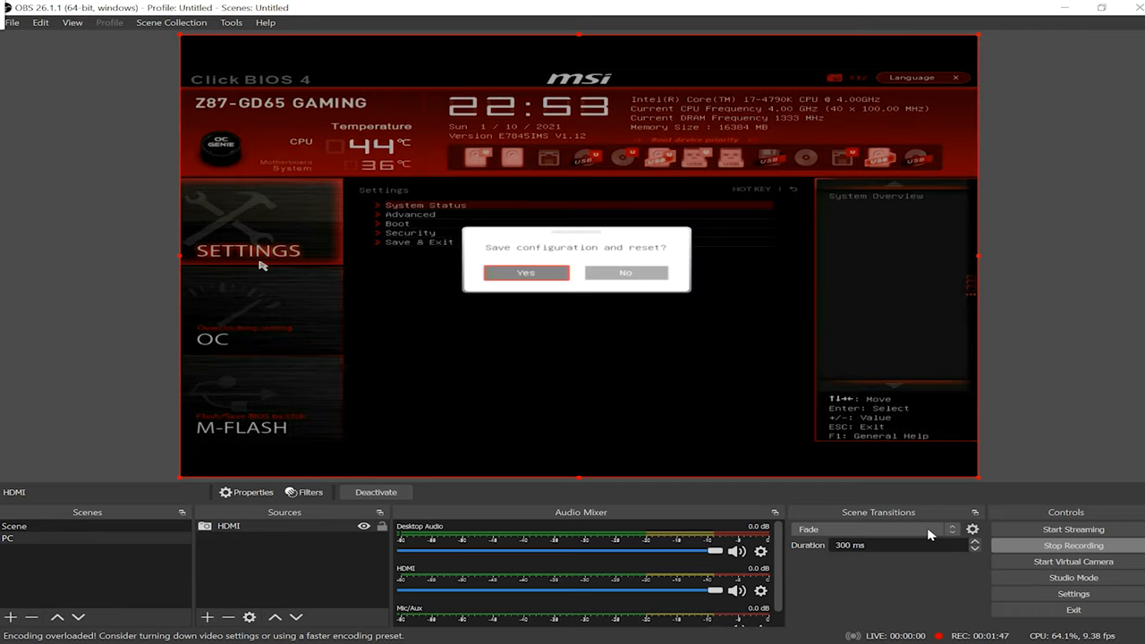
{"action": "left_click", "coordinate": [526, 272]}
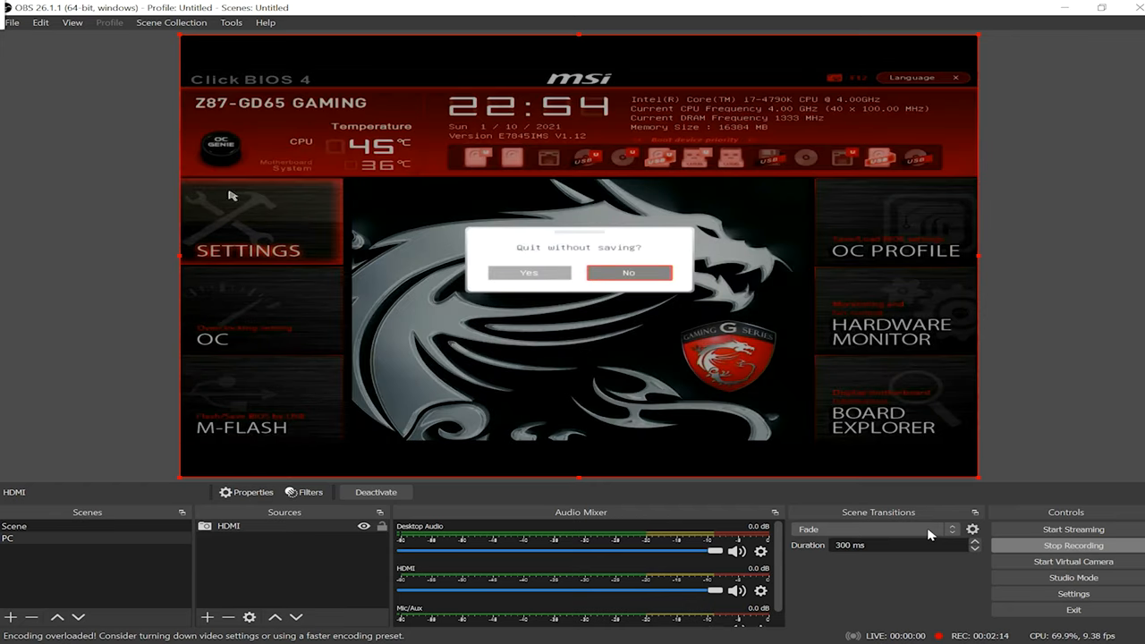
{"action": "left_click", "coordinate": [530, 272]}
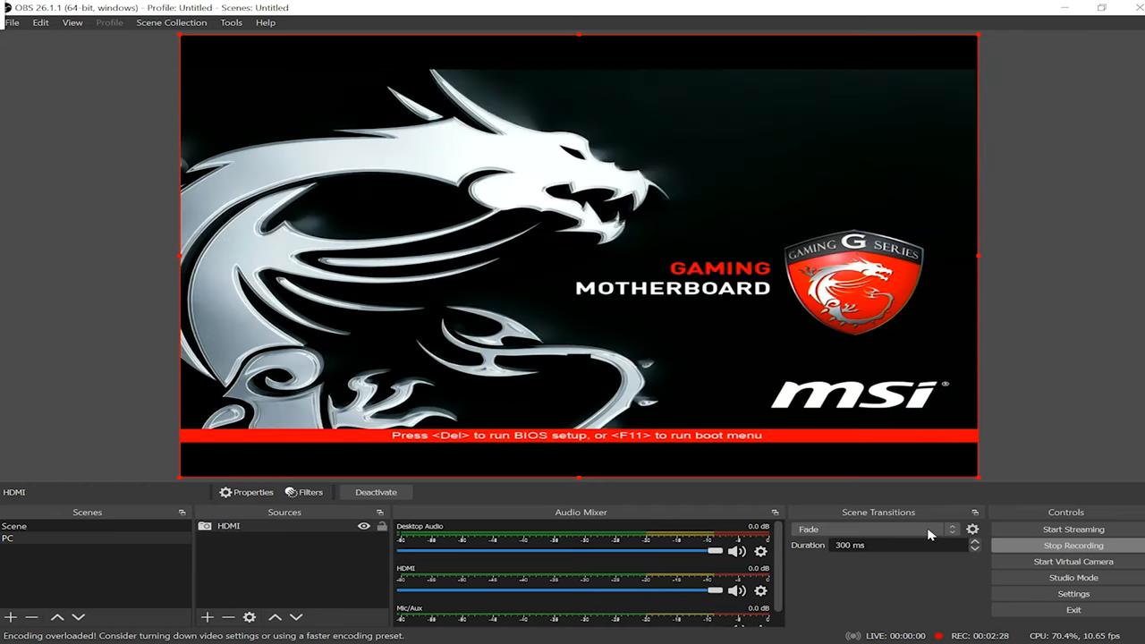